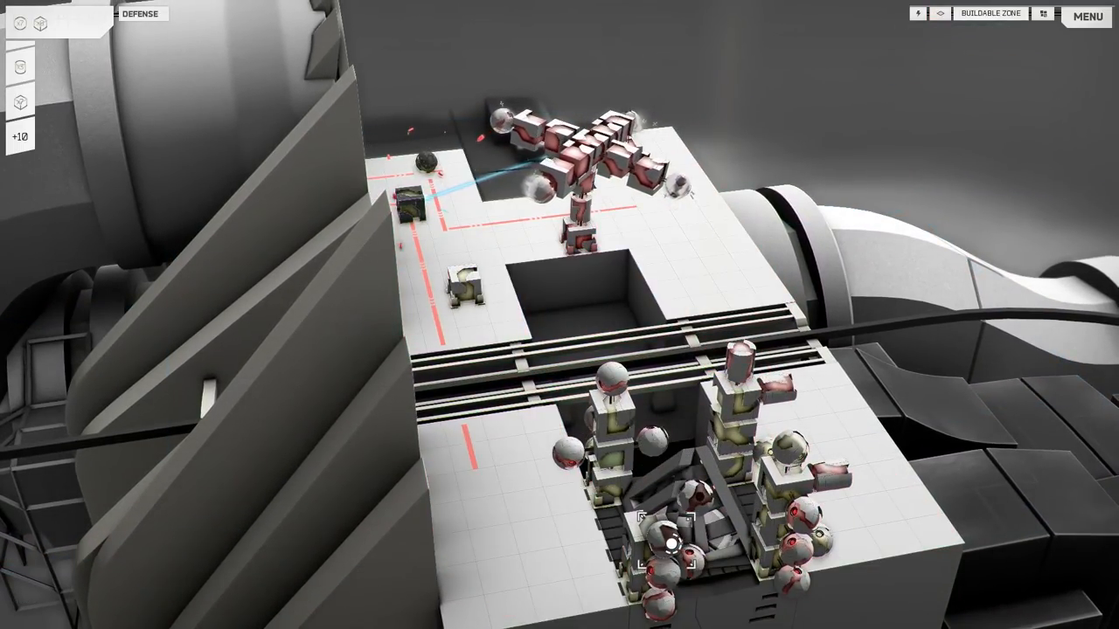
# Toggle the buildable-area overlay around the docking pit while the turrets fire on the enemy base.
pyautogui.click(937, 14)
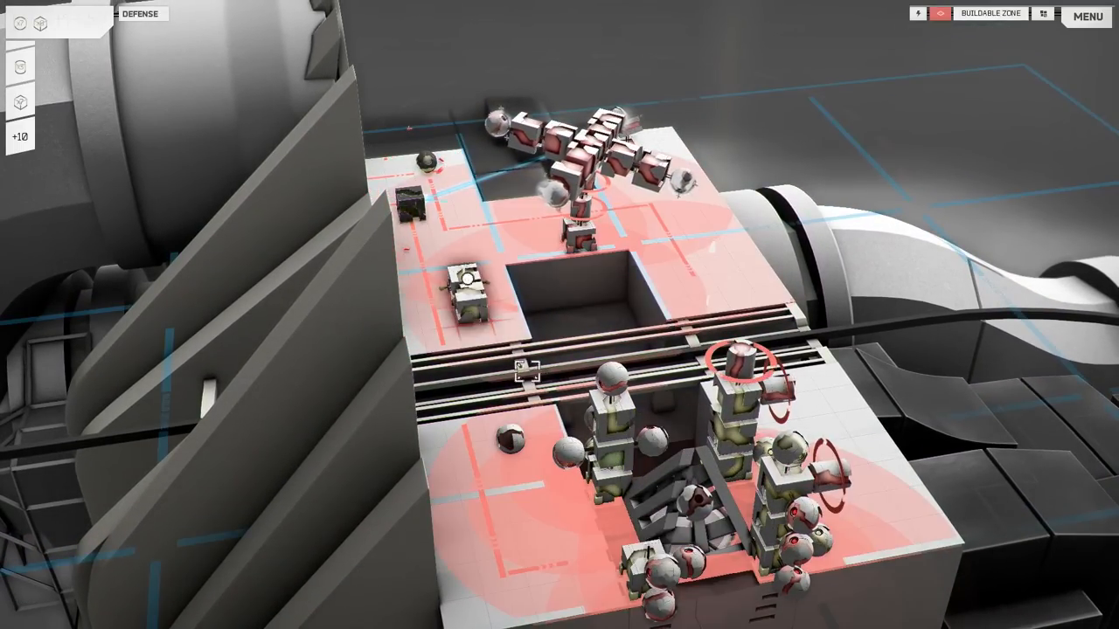
pyautogui.click(940, 14)
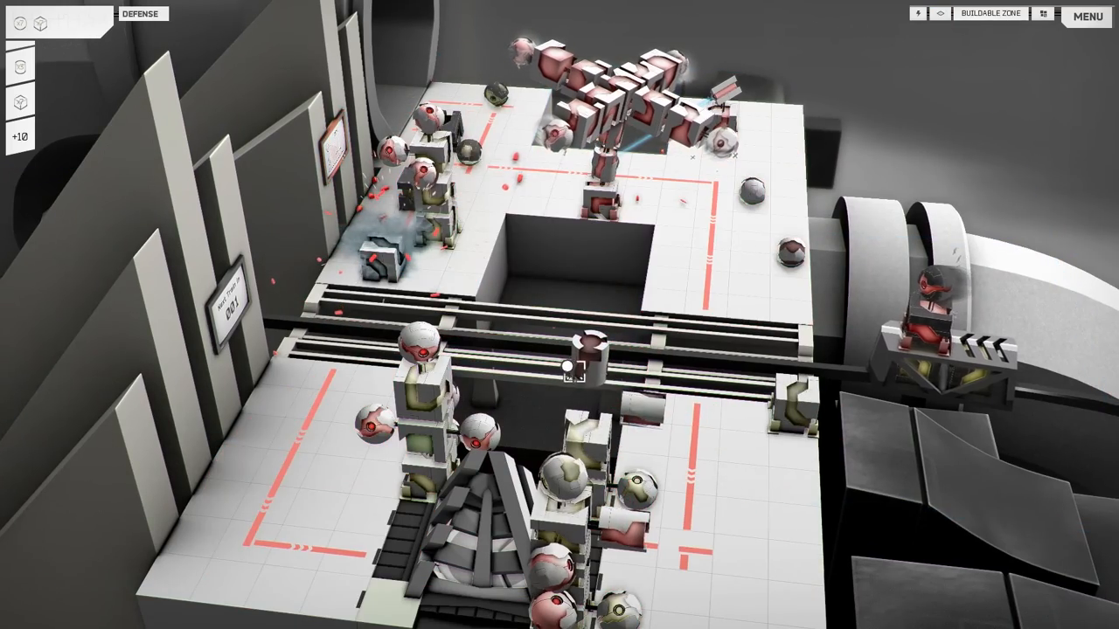
# Toggle the build overlay again as more turrets fortify the docking platform edges.
pyautogui.click(940, 12)
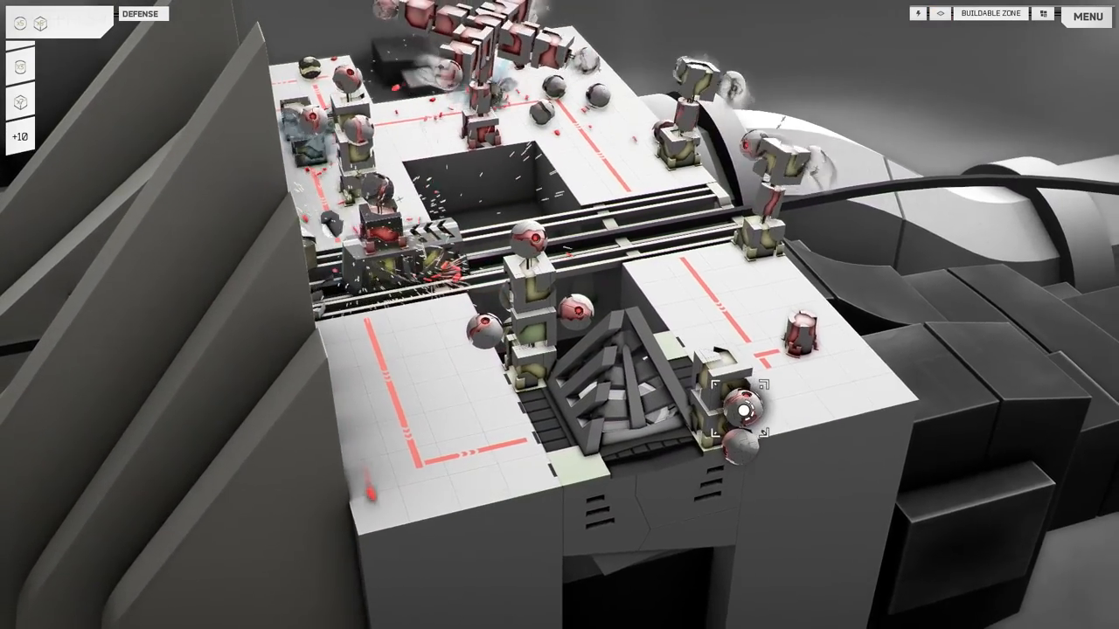
pyautogui.click(939, 14)
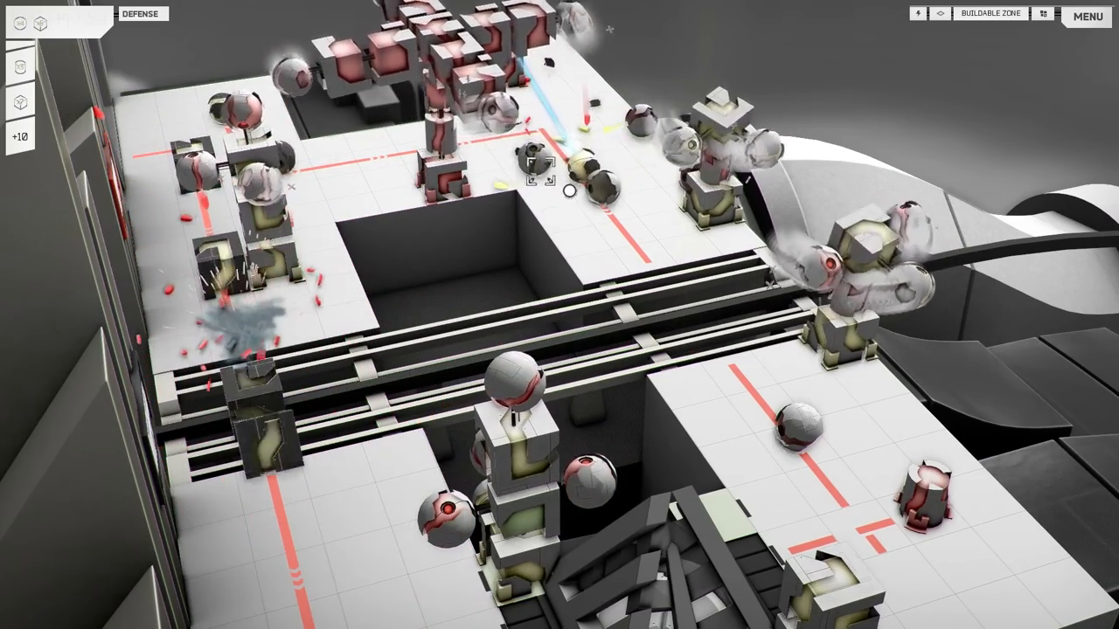
# Toggle the build overlay while defending beside the railway with the train countdown at 019.
pyautogui.click(940, 14)
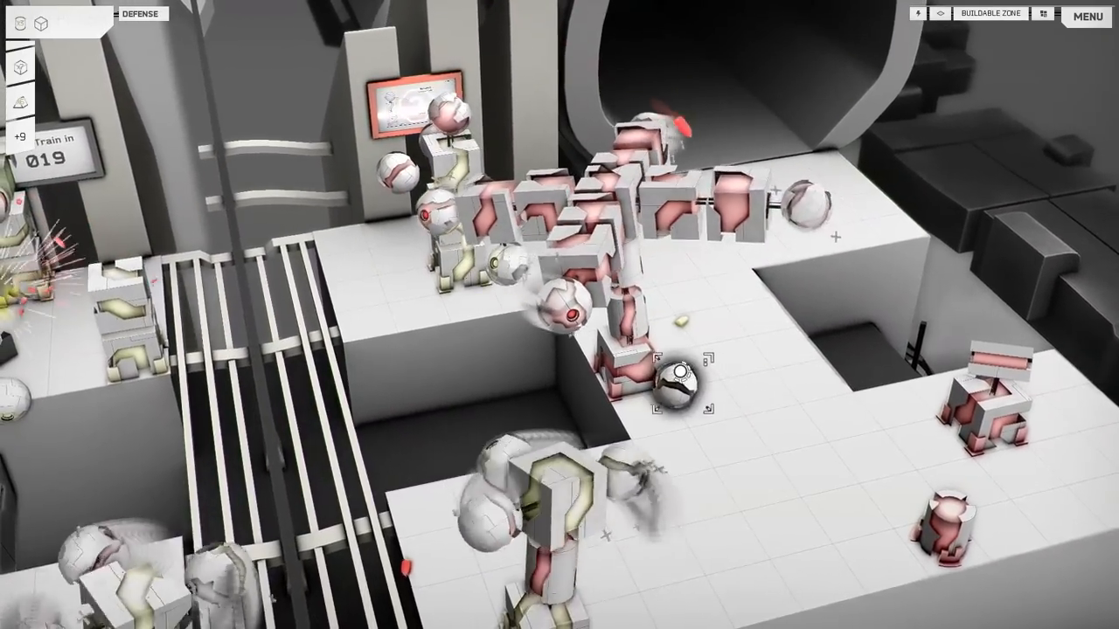
pyautogui.click(941, 14)
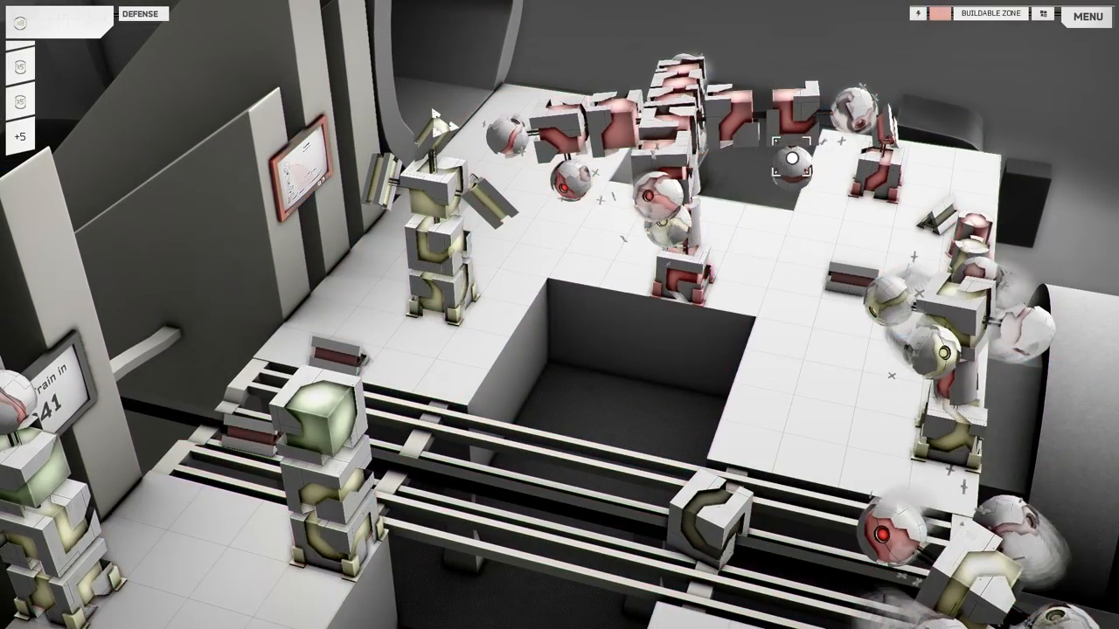
# Toggle the build overlay as turrets engage enemy structures and spherical flyers.
pyautogui.click(938, 12)
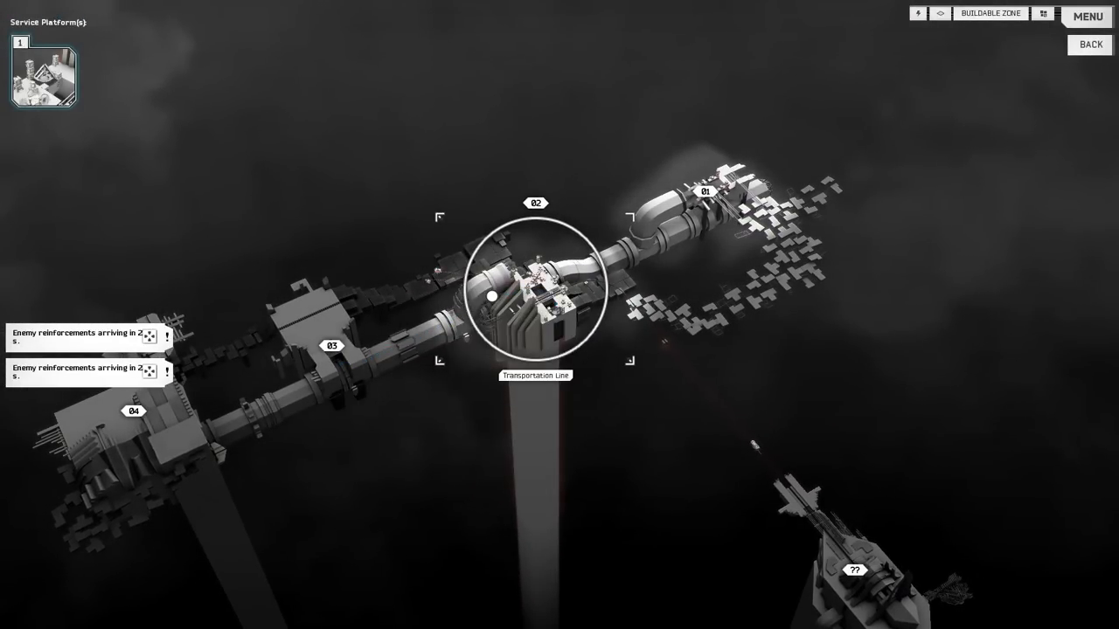
# Select the B2 Transportation Line node on the zone map as the next destination.
pyautogui.click(706, 190)
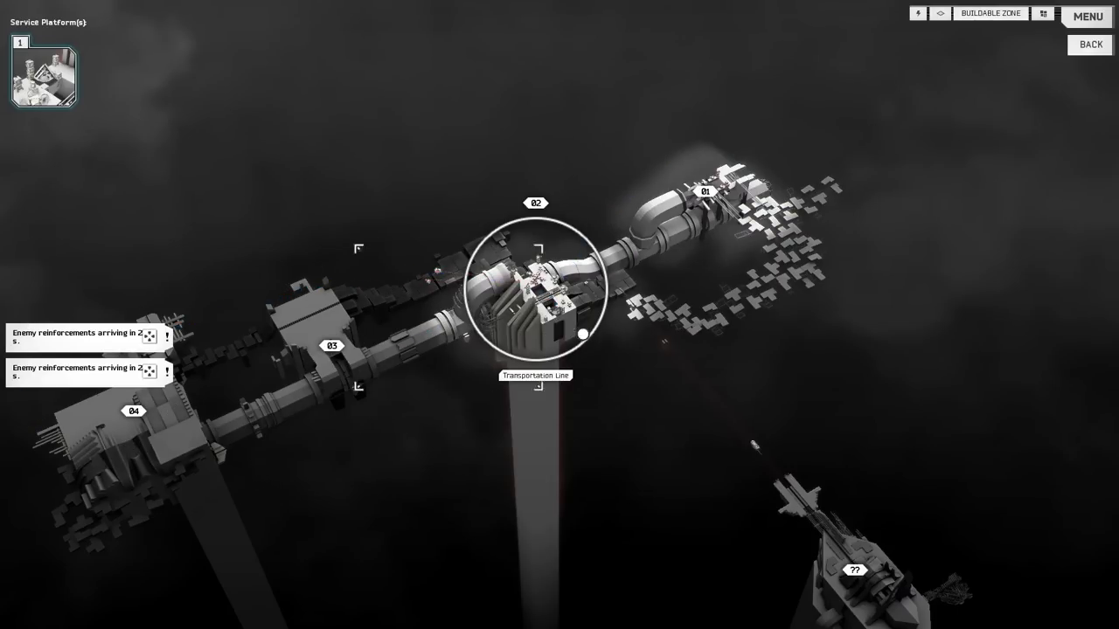
pyautogui.click(853, 570)
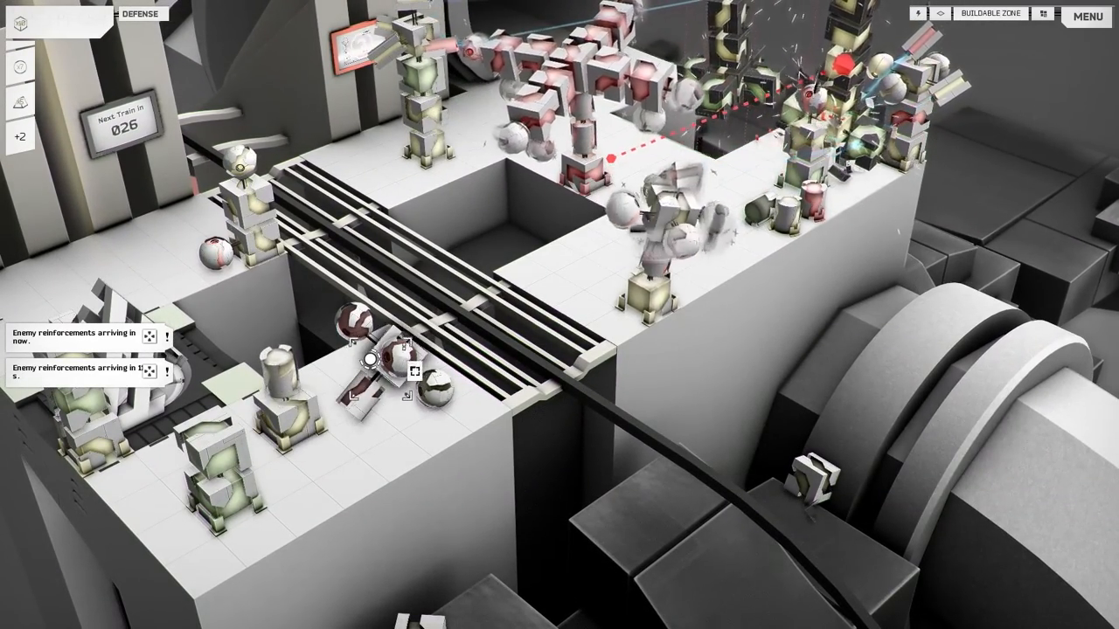
# Toggle the build overlay twice while holding off flyers until the wave countdown resets to 036.
pyautogui.click(940, 12)
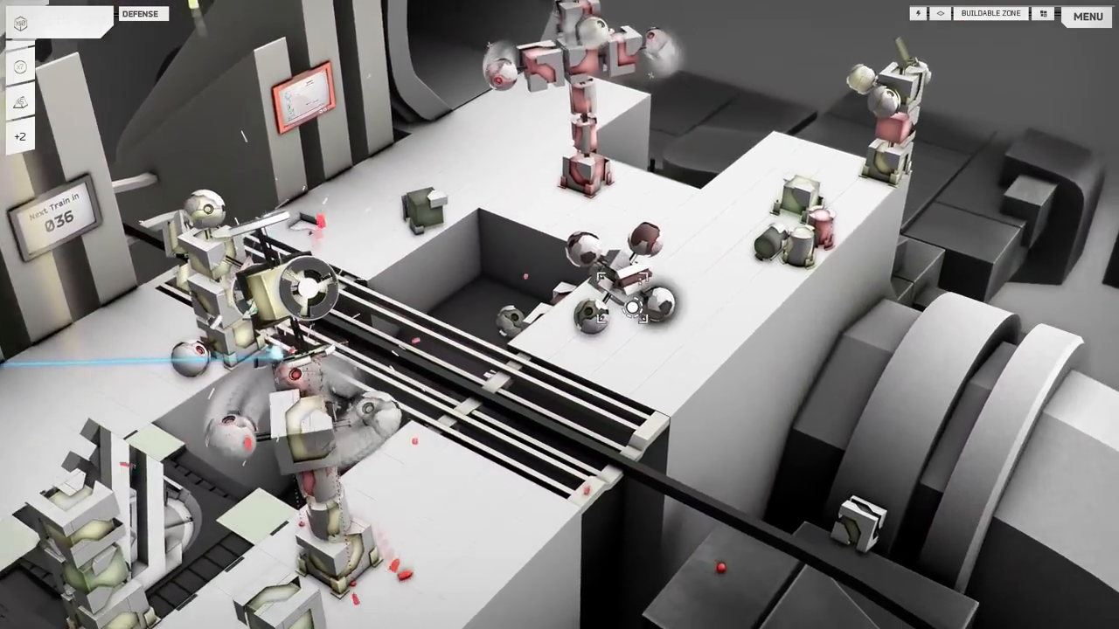
pyautogui.click(940, 14)
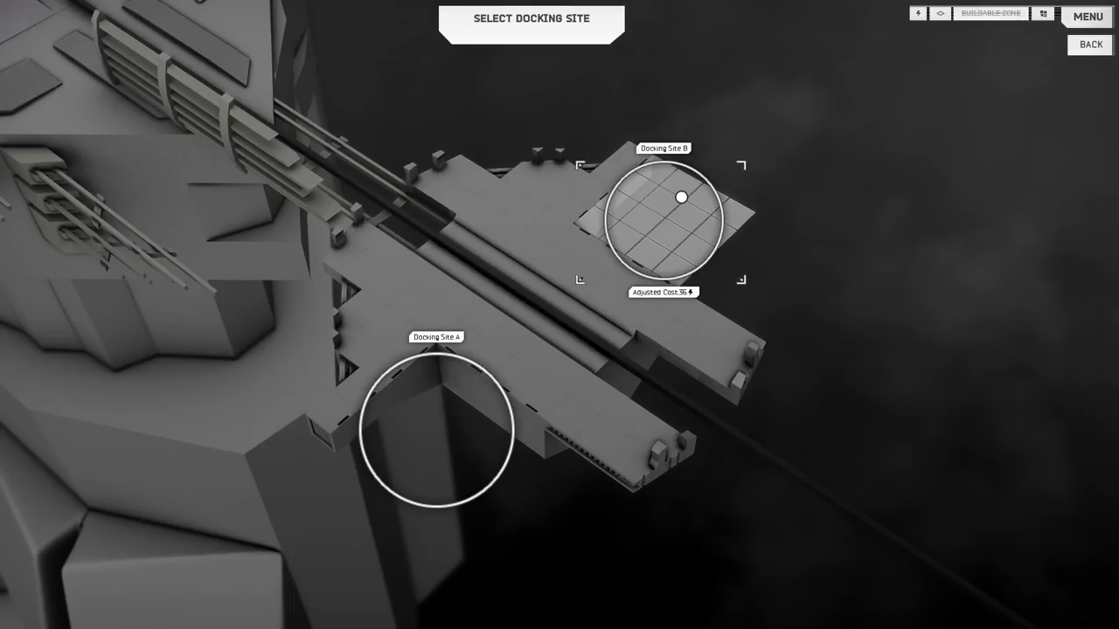
# Choose a docking site from the Docking Site A / B selection view.
pyautogui.click(437, 428)
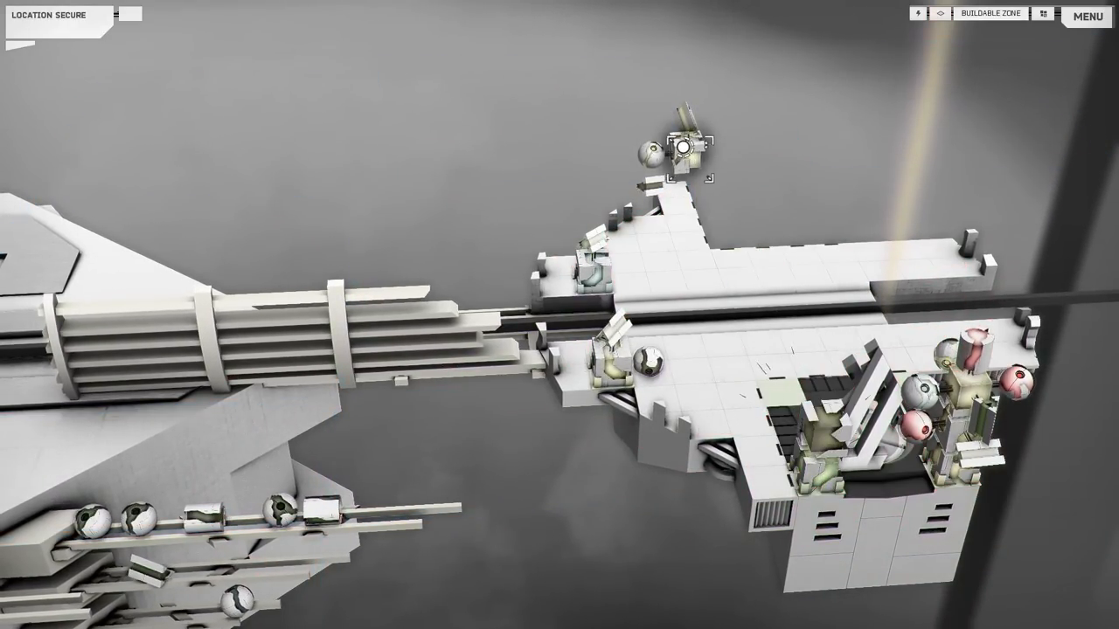
# Toggle the build overlay once the base is docked at the secured platform.
pyautogui.click(941, 13)
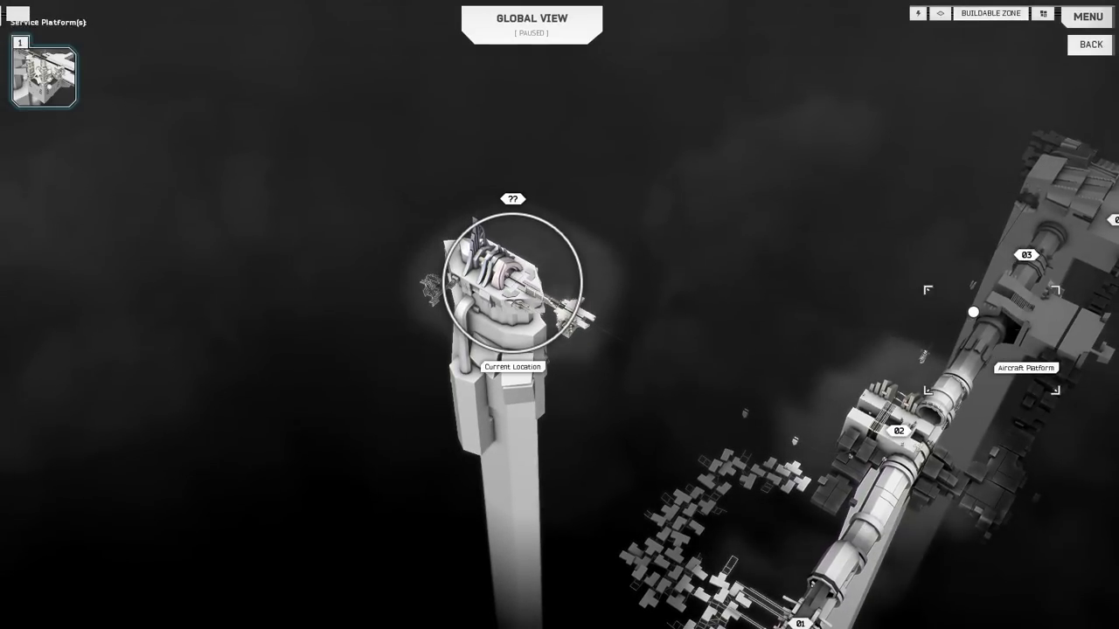
# Leave the paused Global View map and return to the docked base.
pyautogui.click(1024, 371)
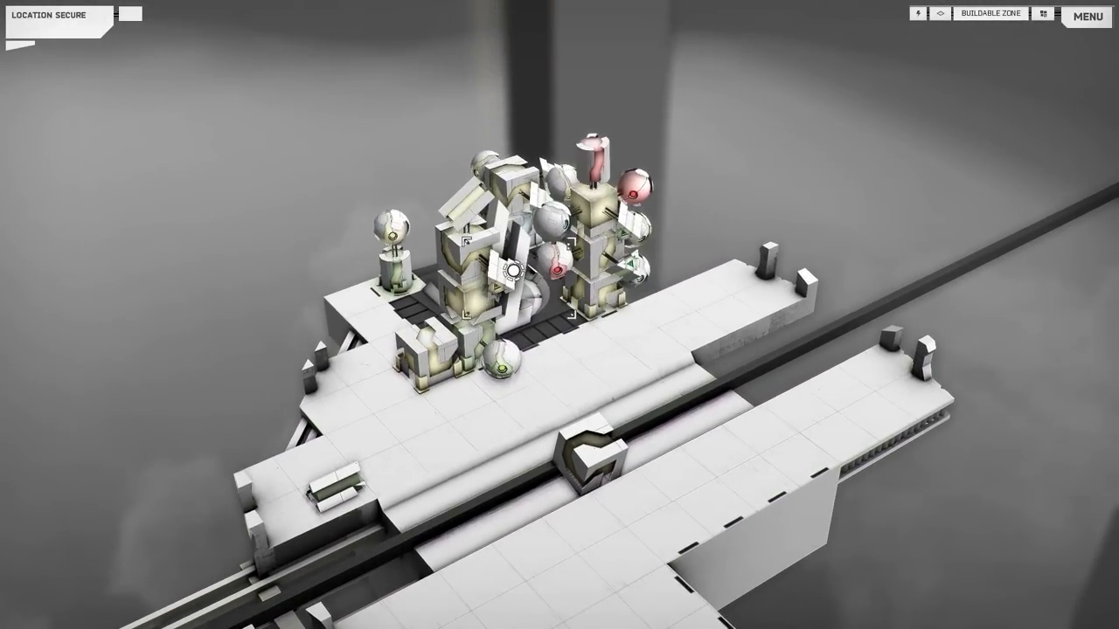
# Toggle the build overlay to place turrets on both sides of the rail.
pyautogui.click(940, 14)
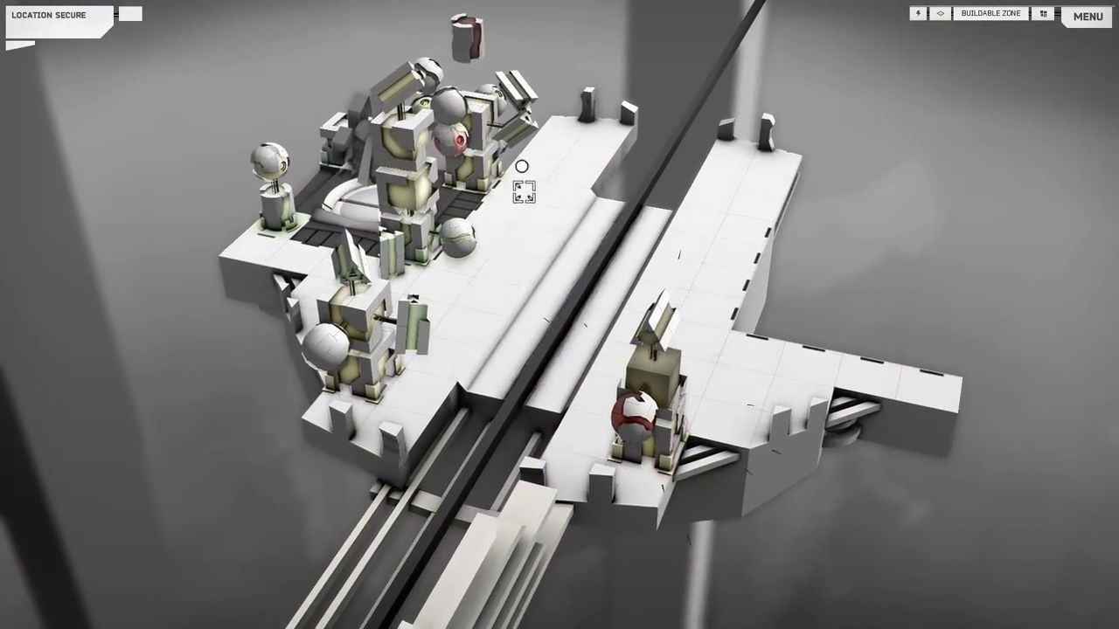
pyautogui.click(942, 12)
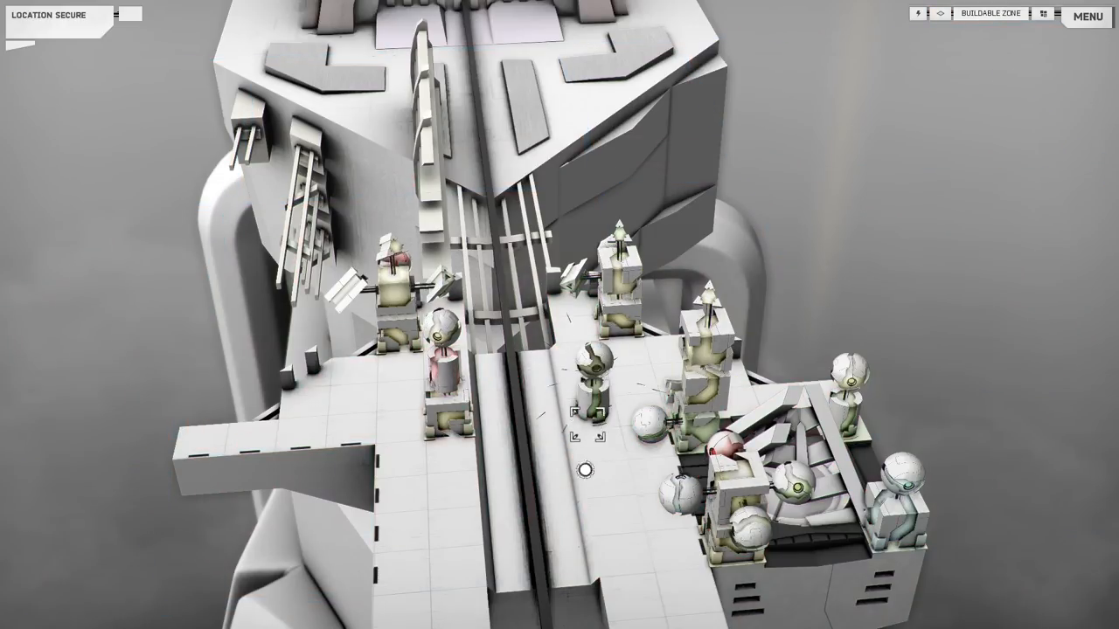
# Dock at the tall white tower site and place turrets around the base platform.
pyautogui.click(778, 429)
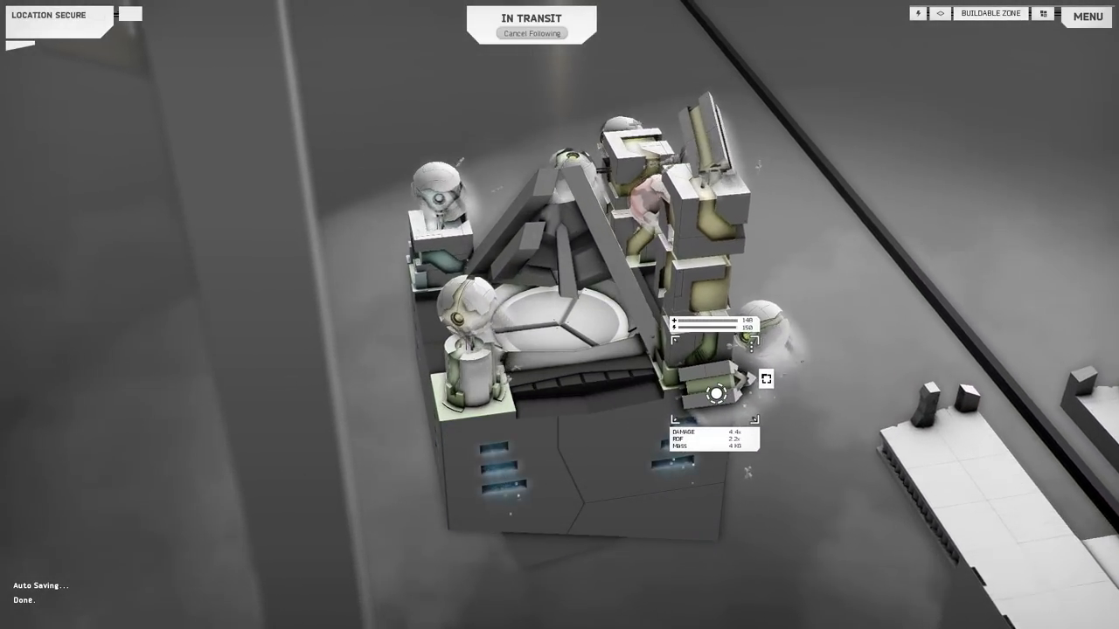
# Zoom out to follow the undocked base travelling while the game auto-saves.
pyautogui.scroll(-3)
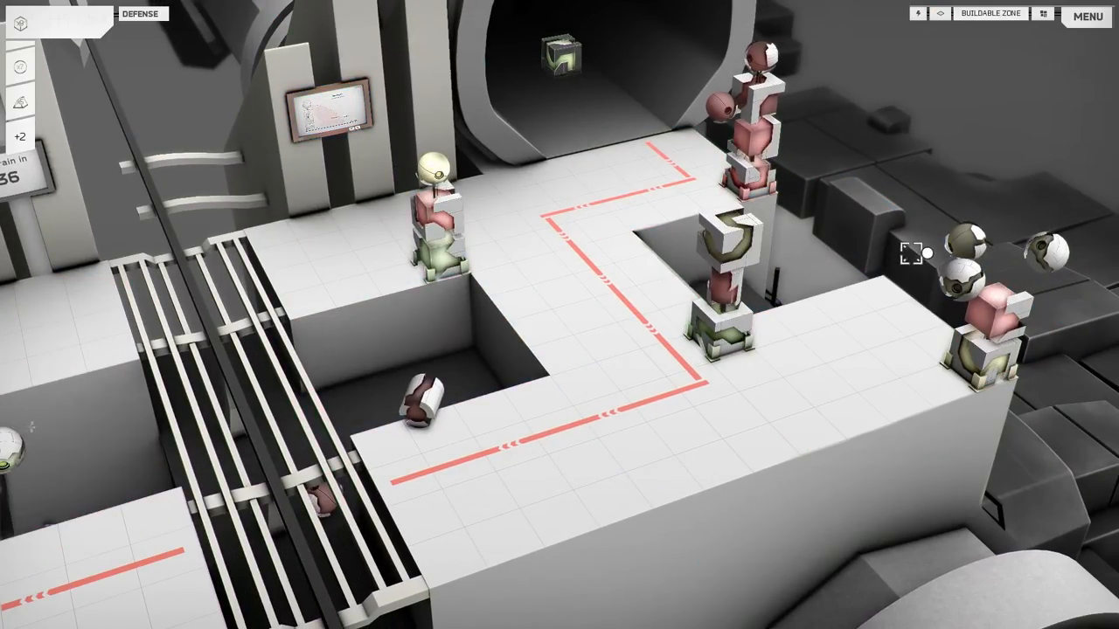
# Move the base's stacked block towers onto the corridor beside the red route near the tunnel.
pyautogui.click(738, 253)
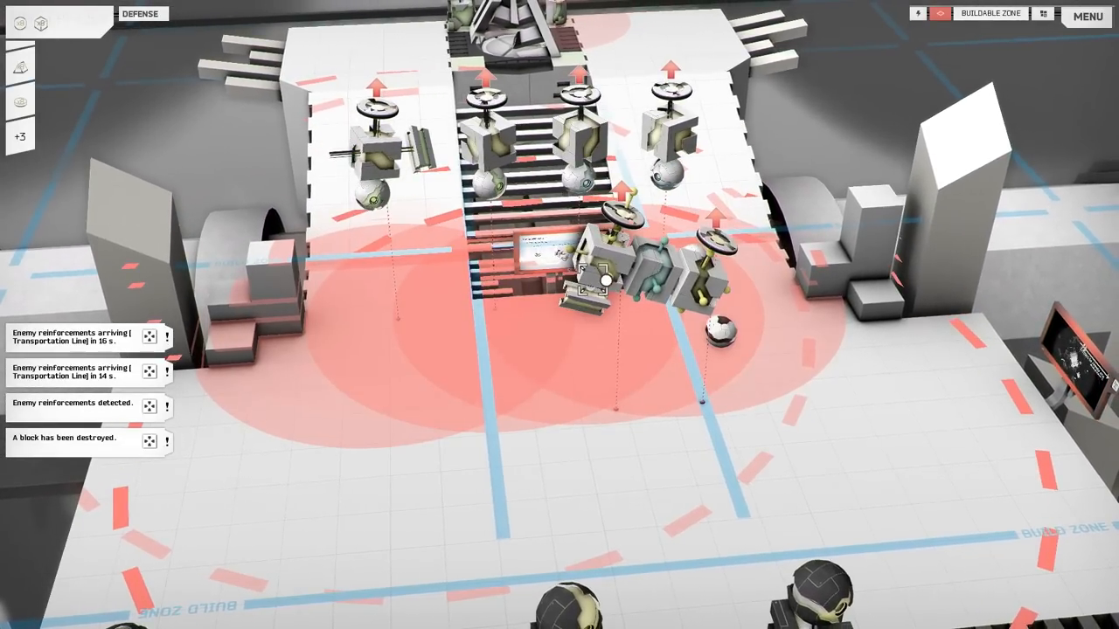
# Toggle the top-right toolbar view while turret blocks ring the dock against reinforcements.
pyautogui.click(938, 13)
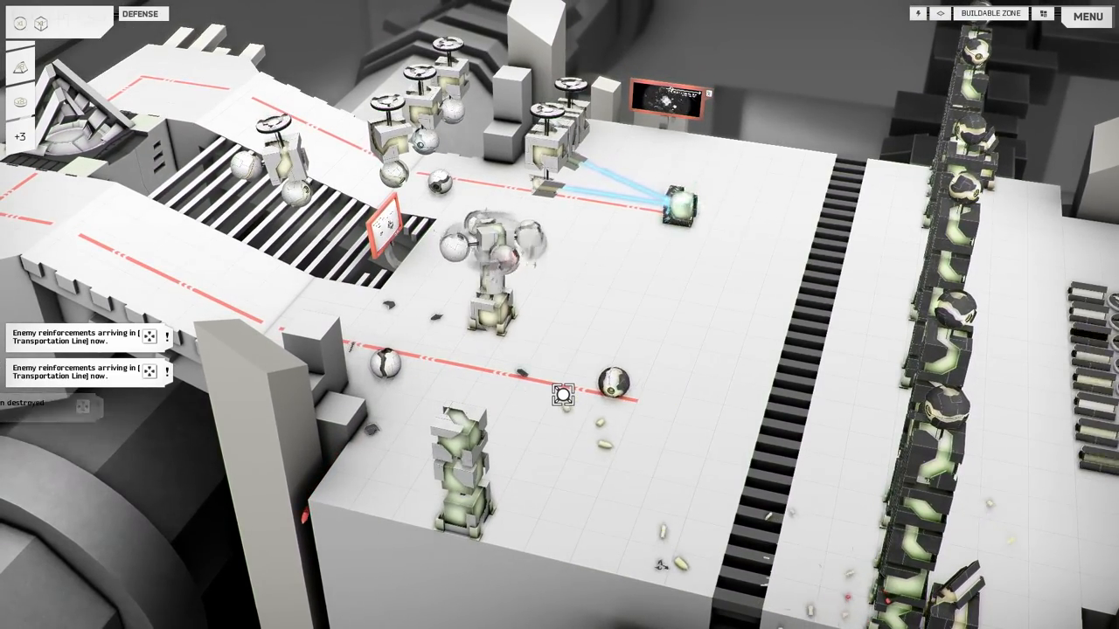
# Toggle the top toolbar view twice as the base advances toward the green pillars fighting flyers.
pyautogui.click(940, 14)
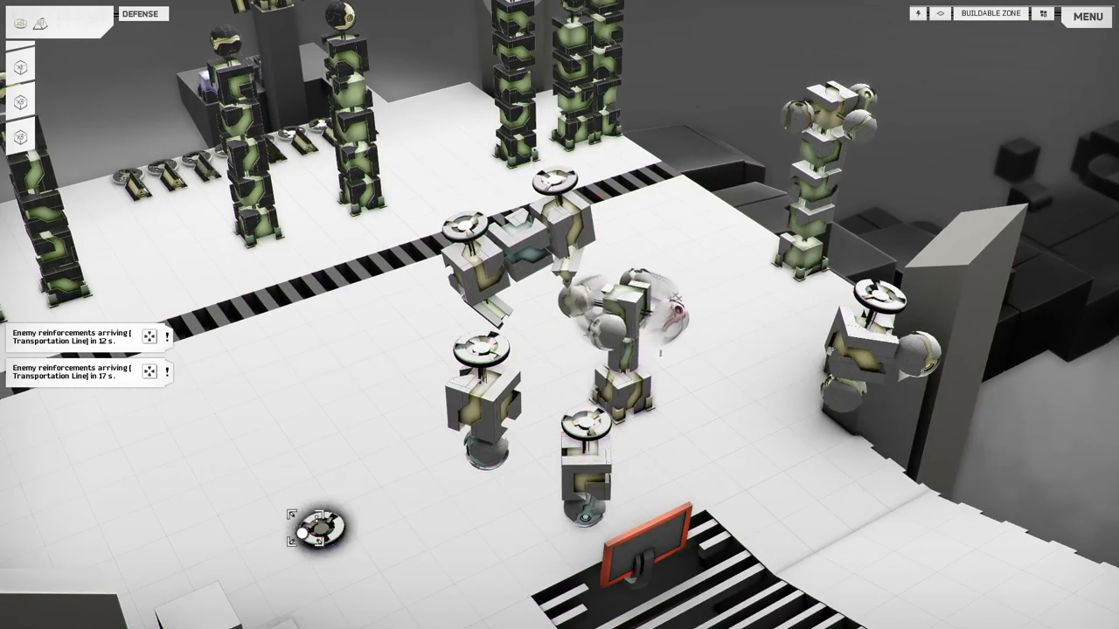
pyautogui.click(939, 12)
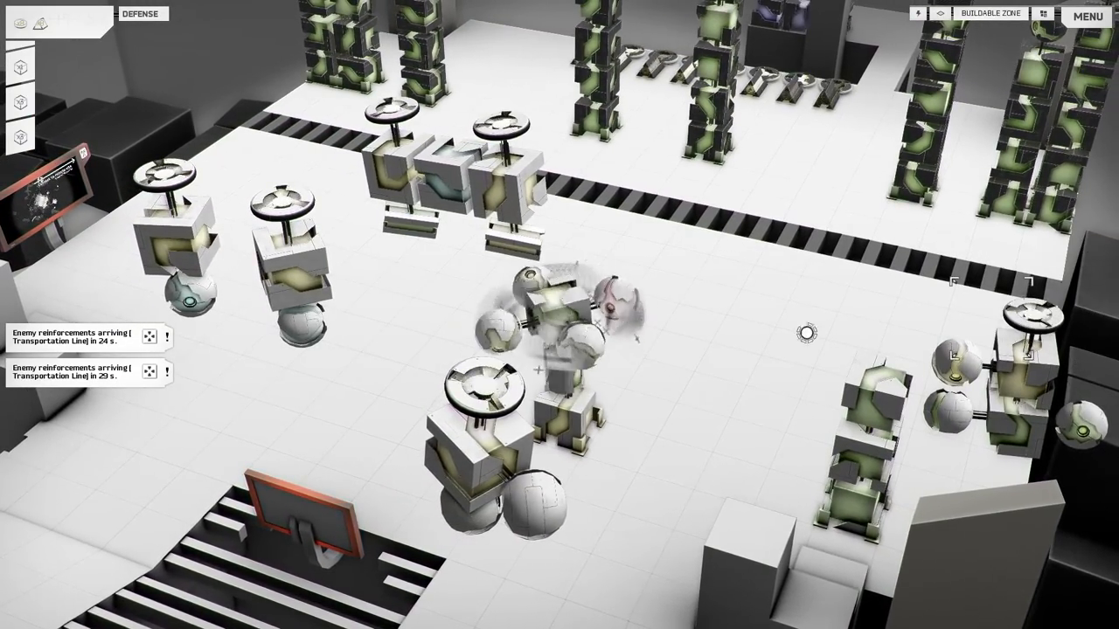
pyautogui.click(941, 12)
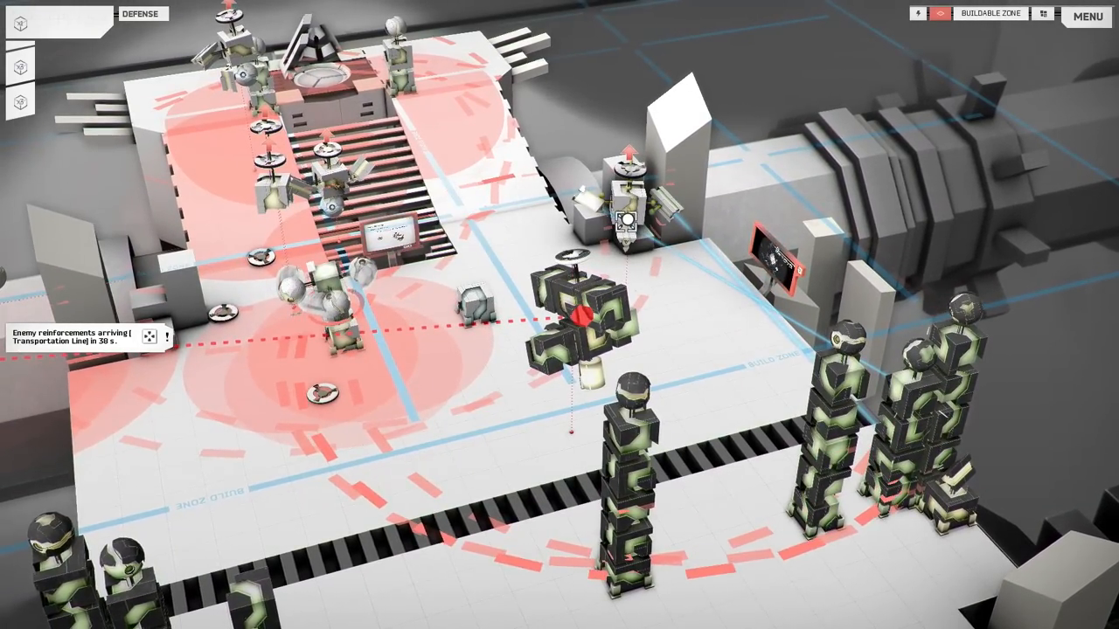
# Shoot down the flyer over the Transportation Line dock, then select map targets to continue.
pyautogui.click(937, 14)
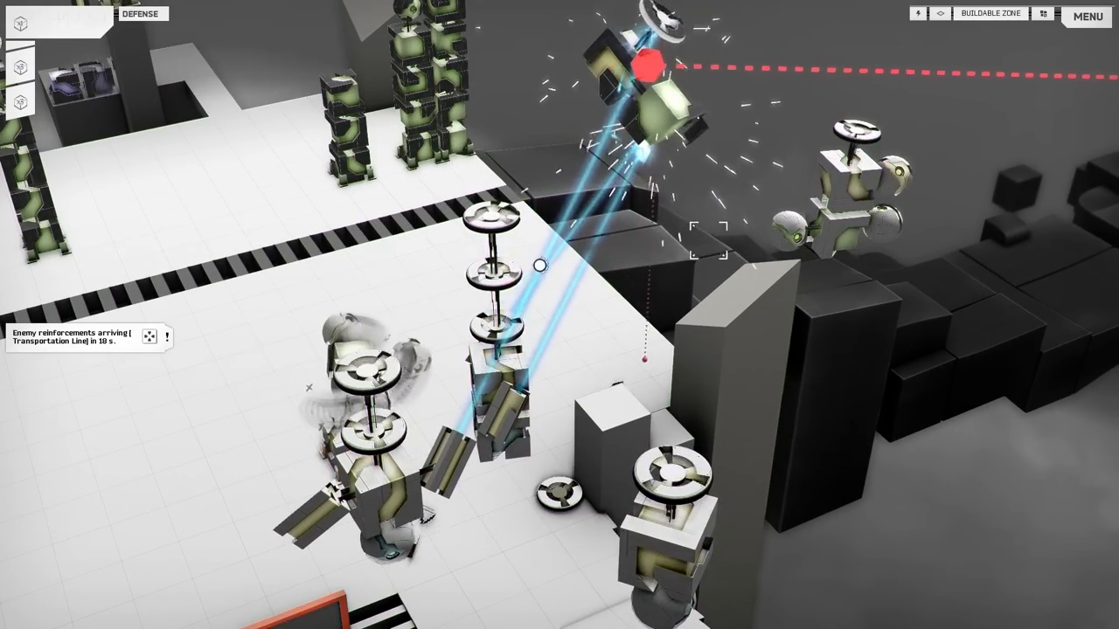
pyautogui.click(839, 201)
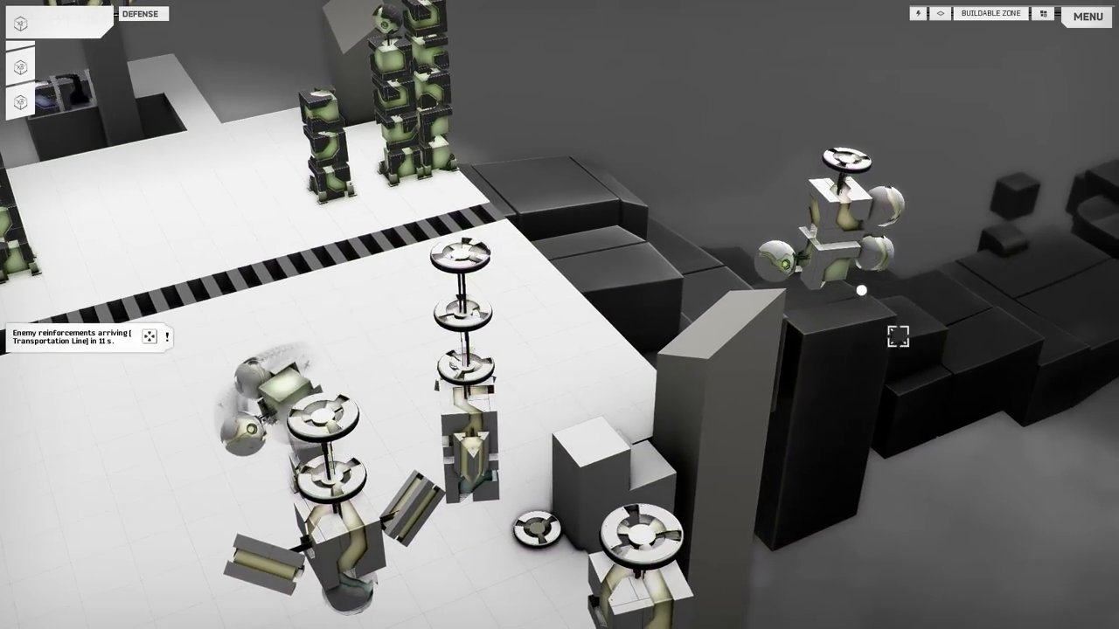
pyautogui.click(825, 227)
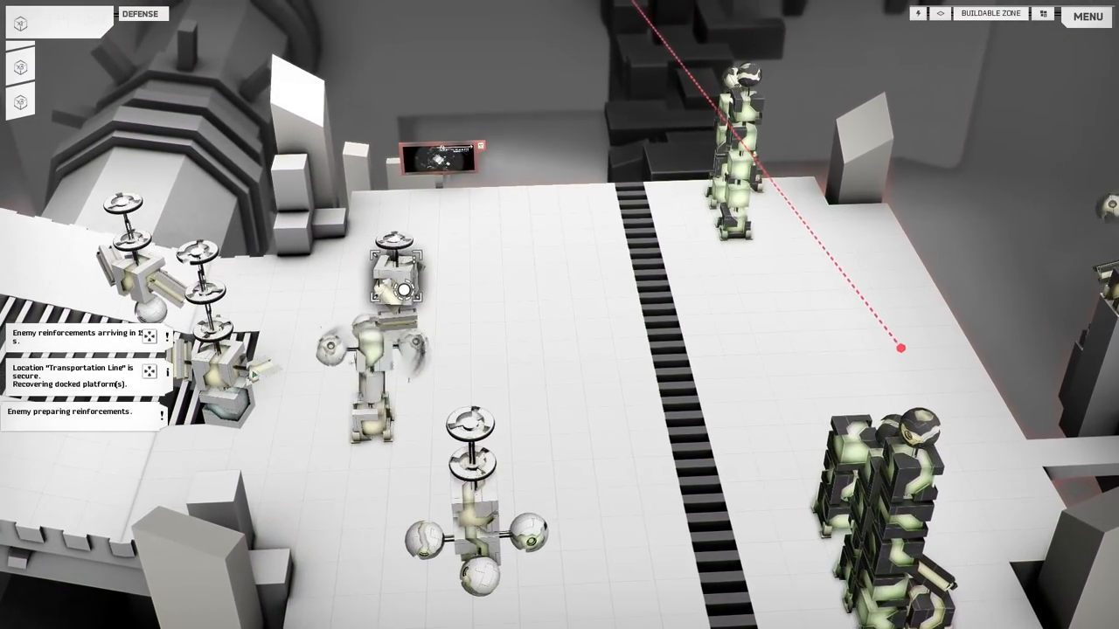
# Select the remaining enemy near the Transportation Line dock to finish securing the location.
pyautogui.click(393, 280)
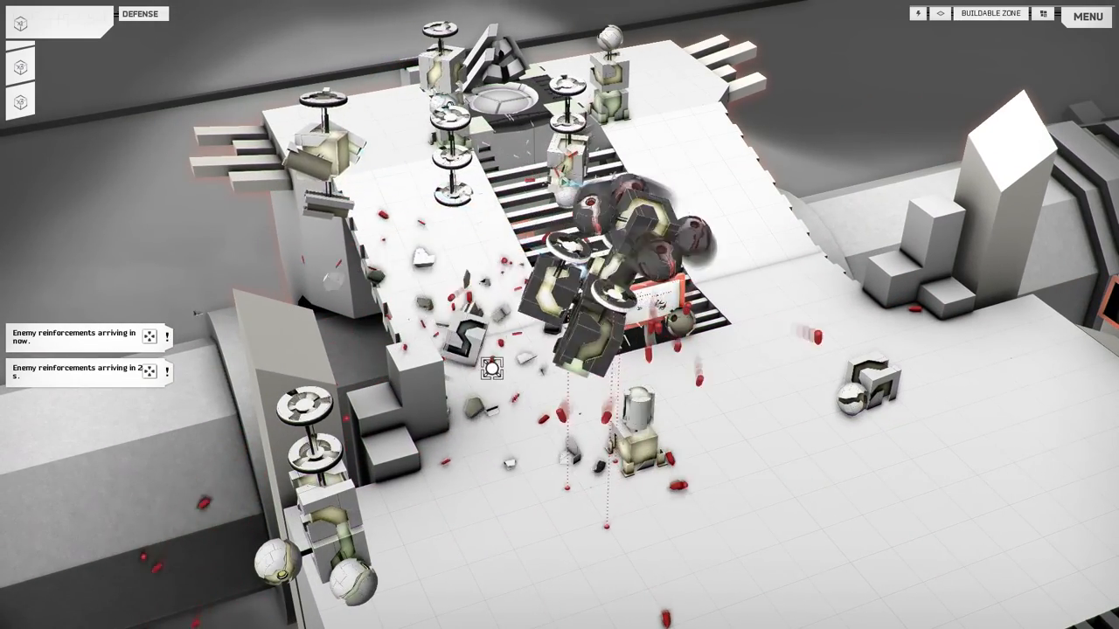
# Toggle the top toolbar view while blasting apart the enemy structure at the next dock.
pyautogui.click(940, 12)
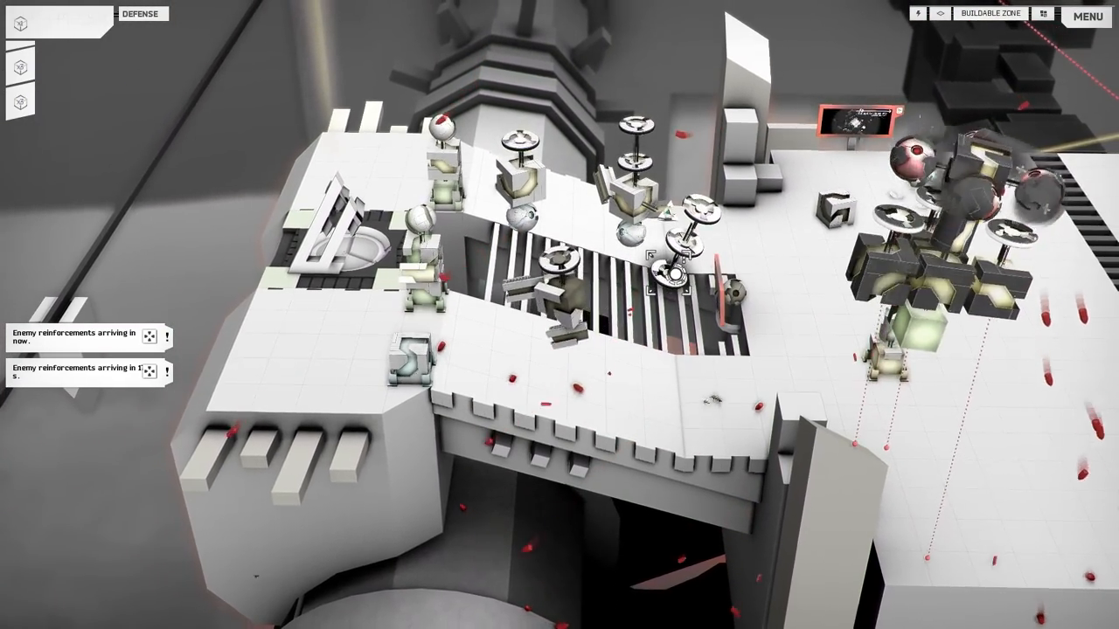
# Show the Buildable Zone and red defence coverage beside the walled docking site.
pyautogui.click(940, 14)
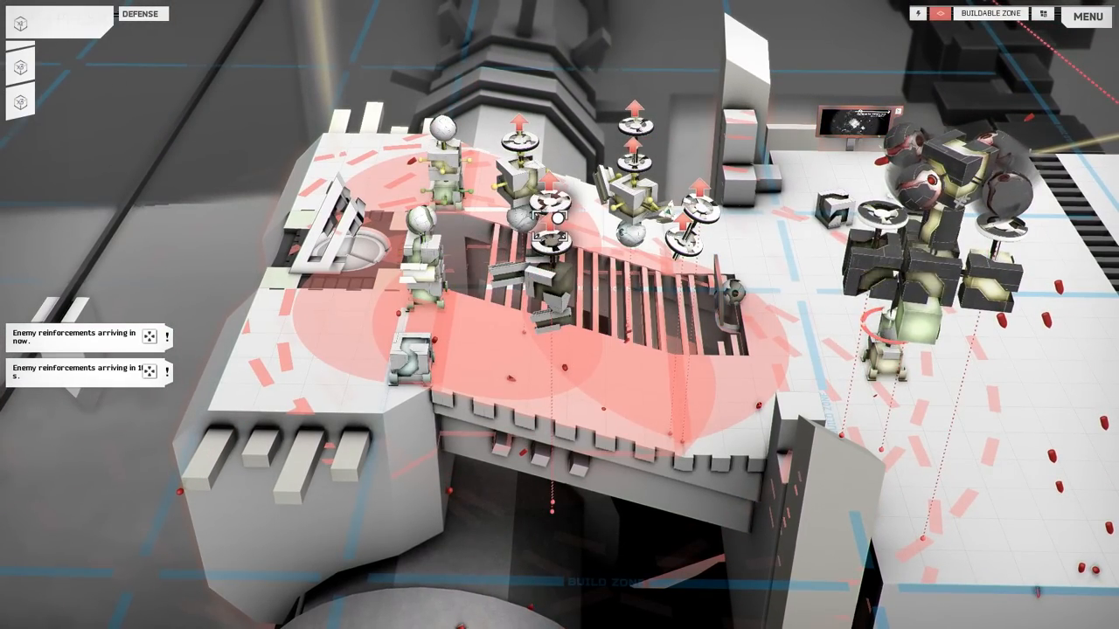